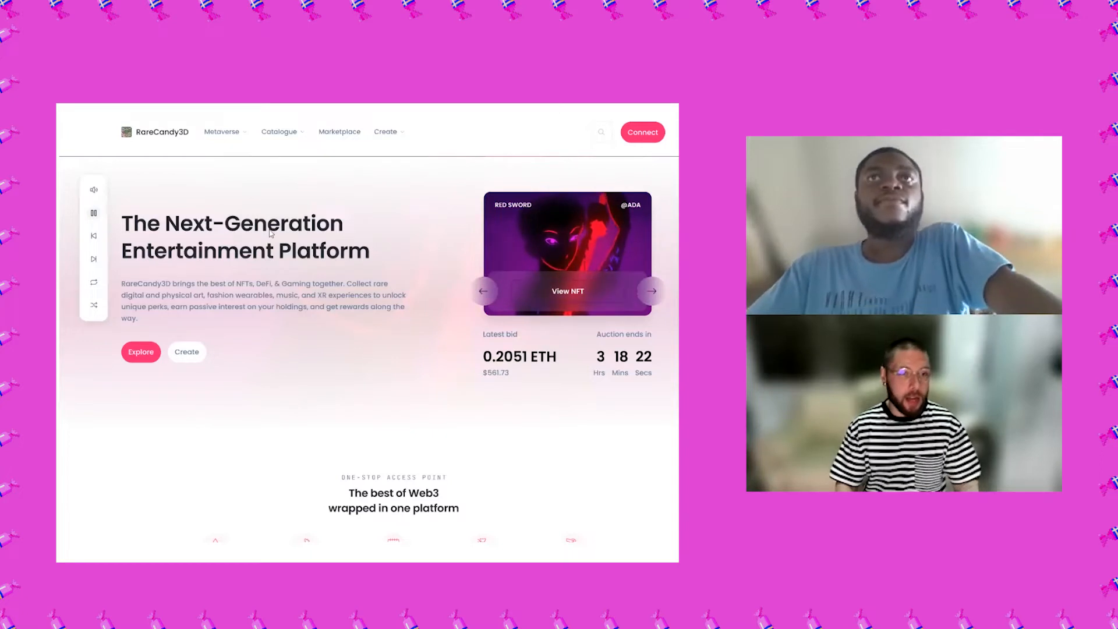
pyautogui.moveTo(209, 205)
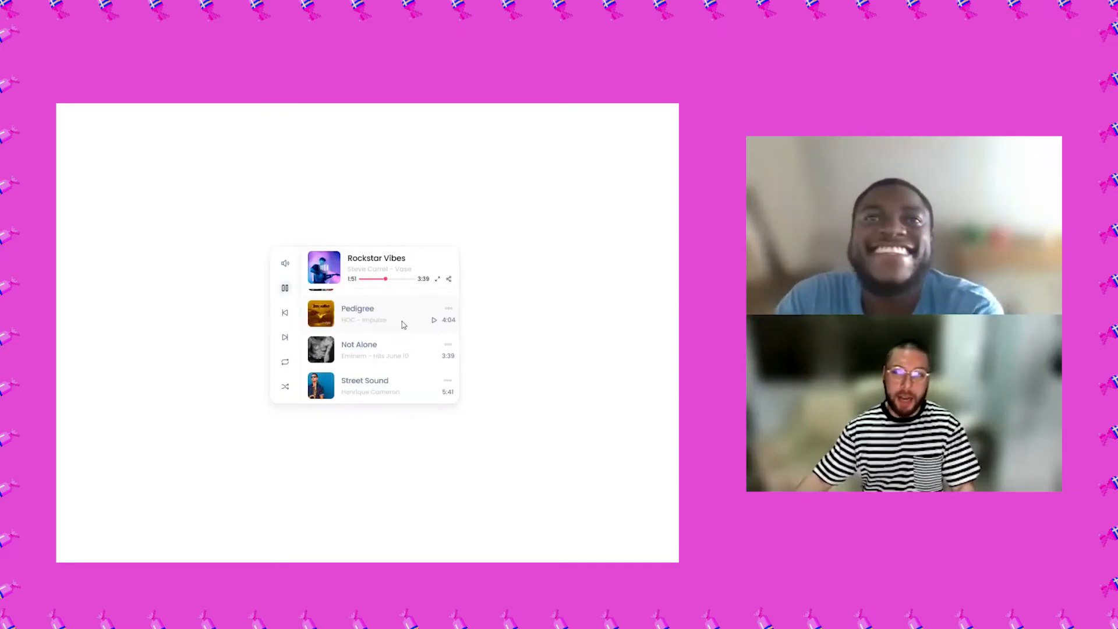
pyautogui.scroll(-3)
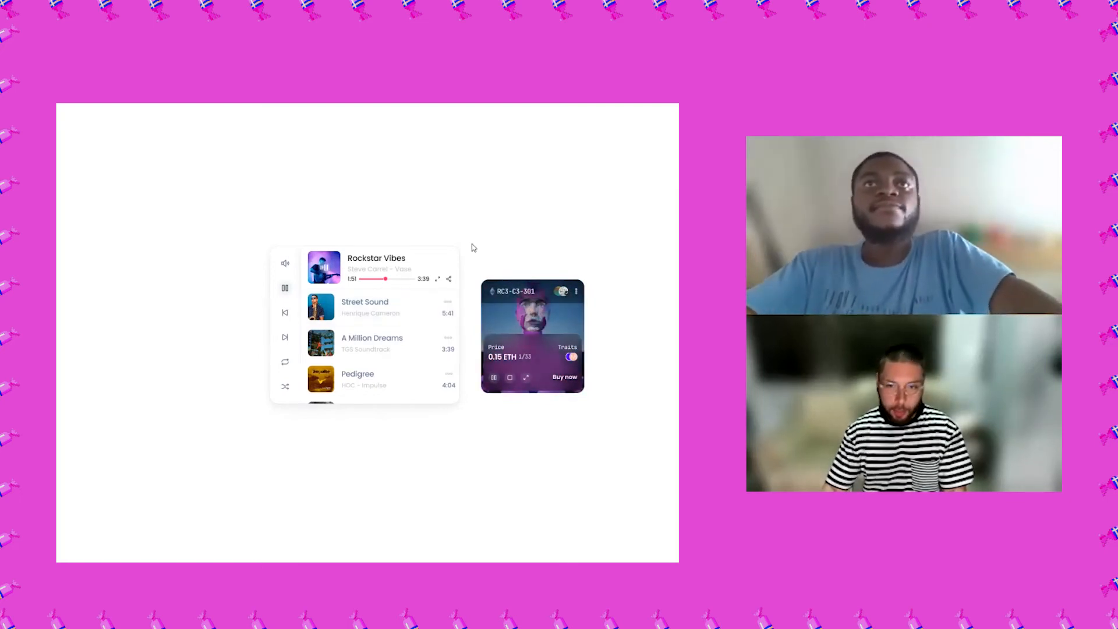
pyautogui.scroll(-3)
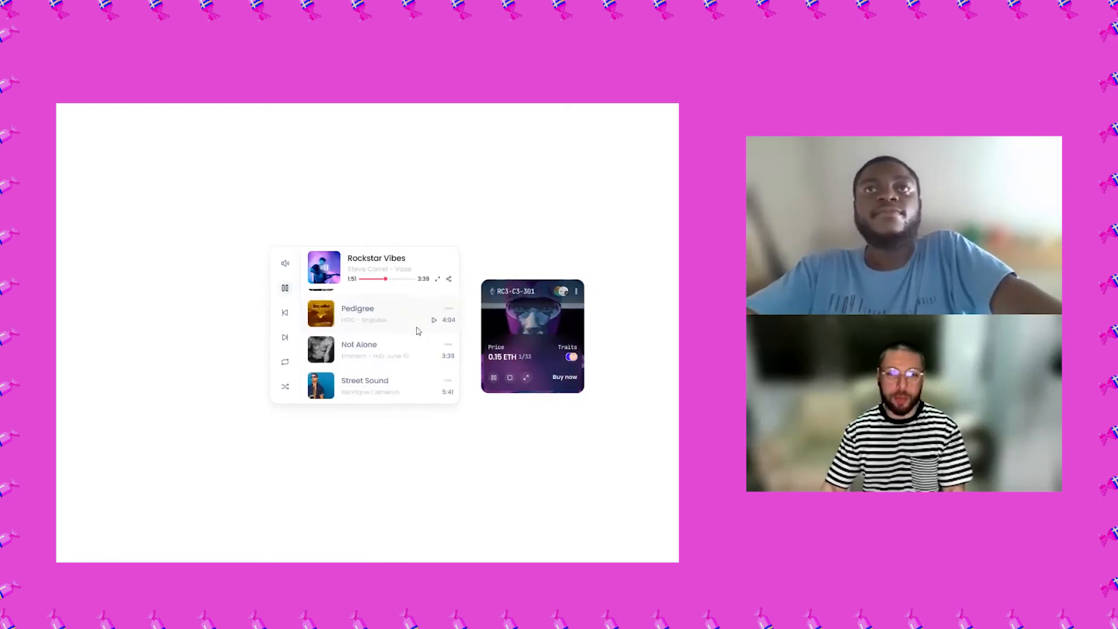